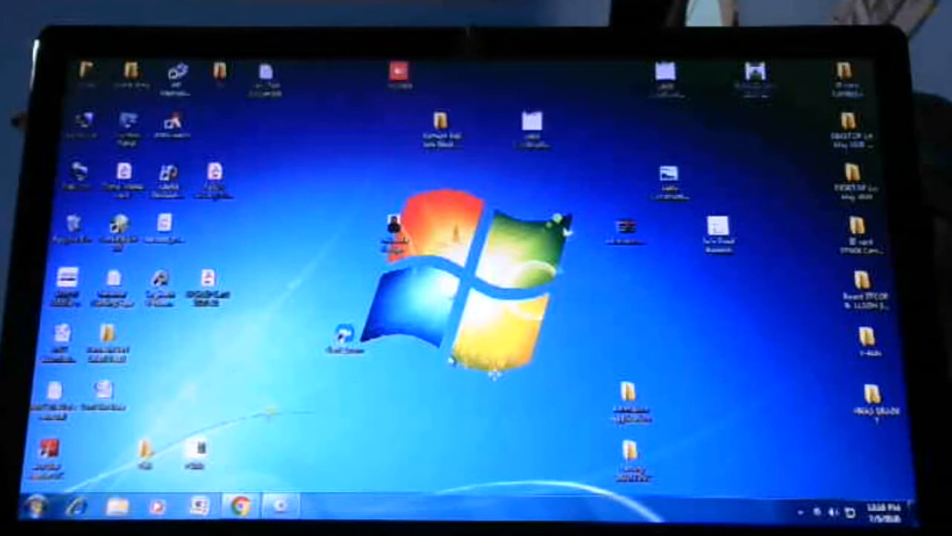
Launch Google Chrome from the taskbar to search for the Zoom app
left_click(239, 506)
type("zoom")
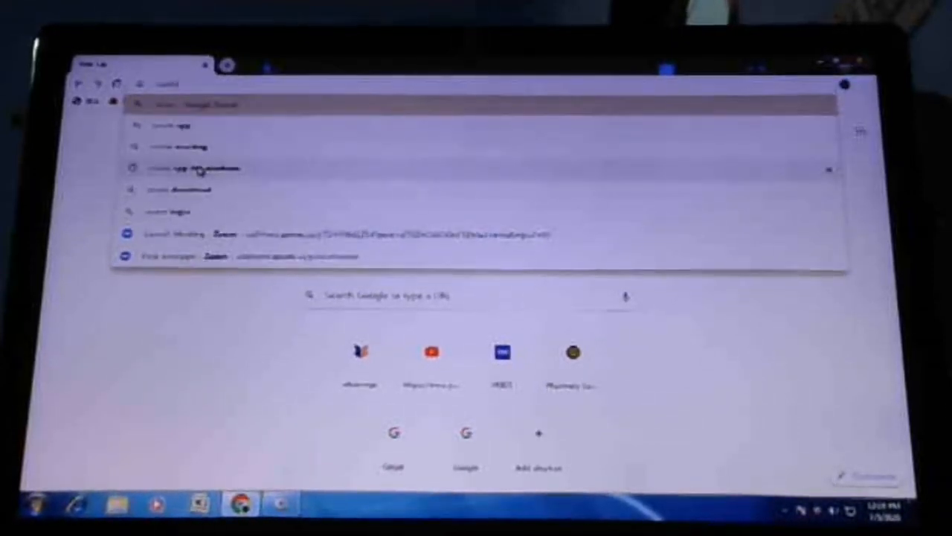
Search Google for 'zoom app for windows' from the address bar suggestions
left_click(208, 167)
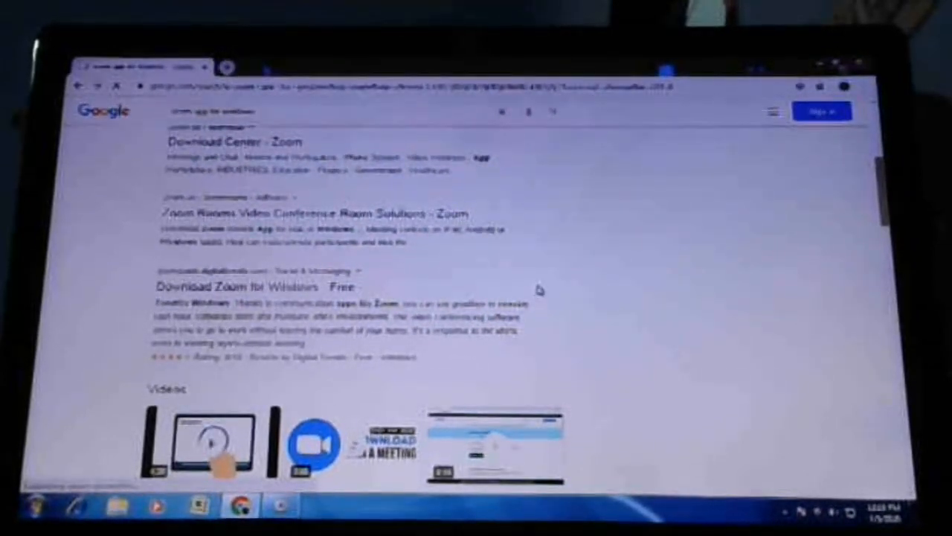
mouse_move(639, 484)
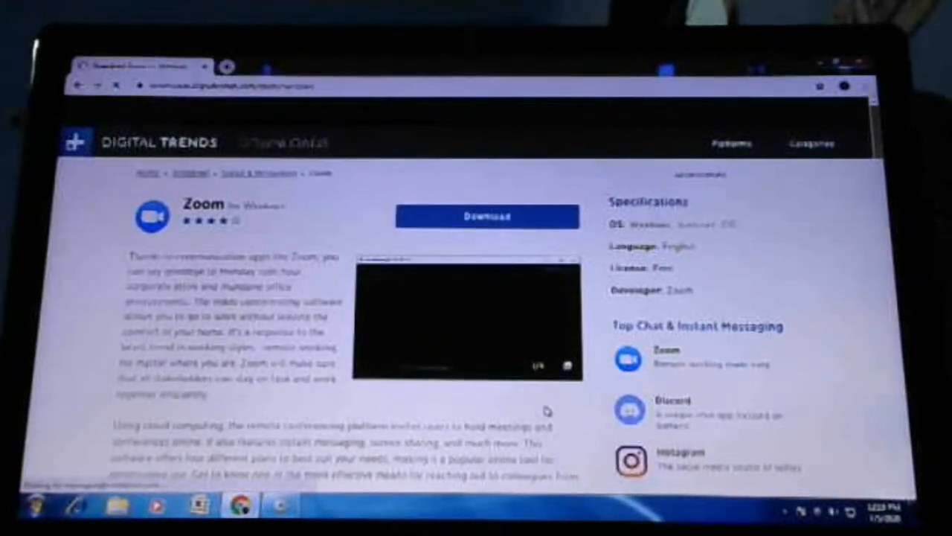
Scroll the Digital Trends page and start the Zoom for Windows download
scroll("down", 3)
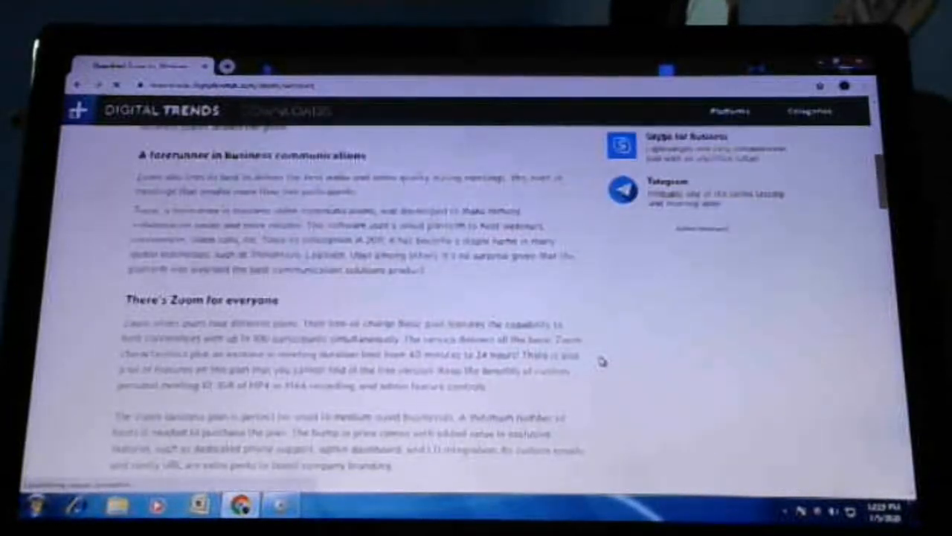
scroll("down", 3)
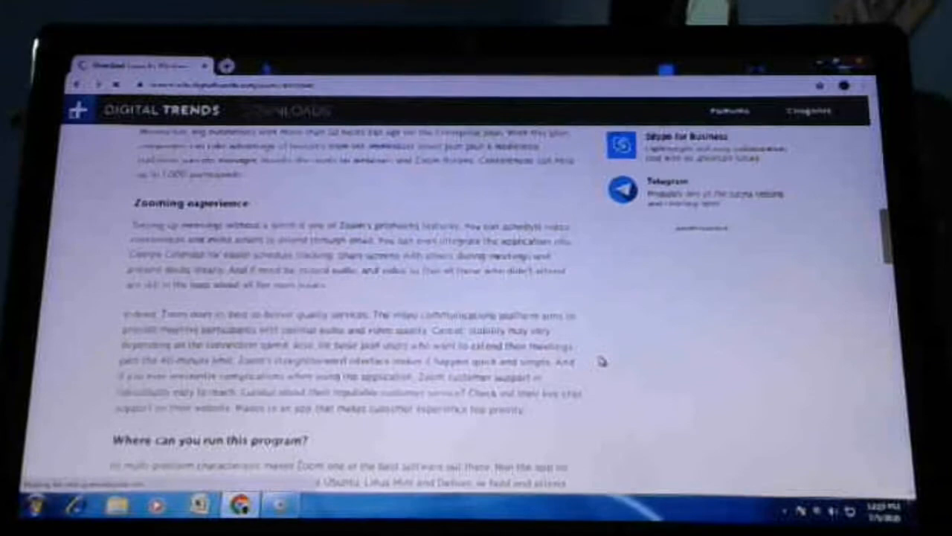
scroll("down", 3)
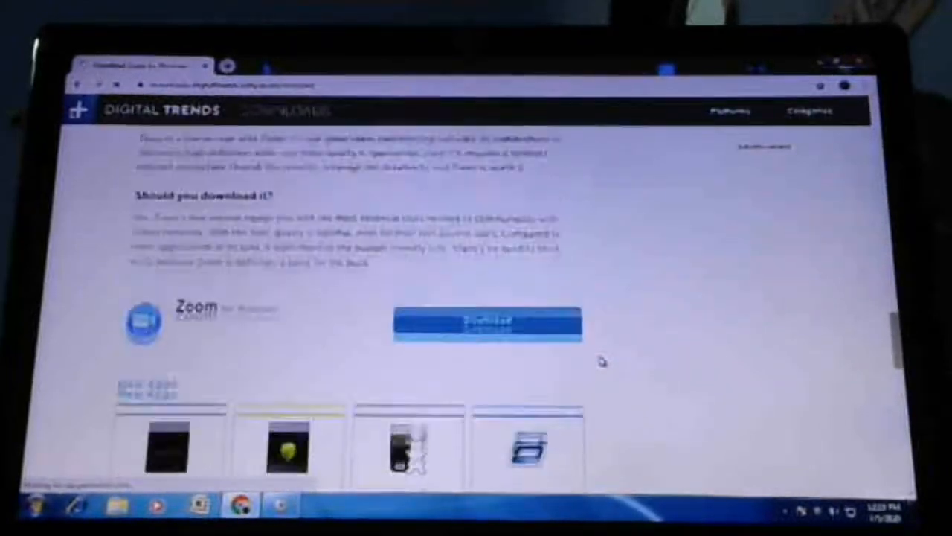
scroll("down", 3)
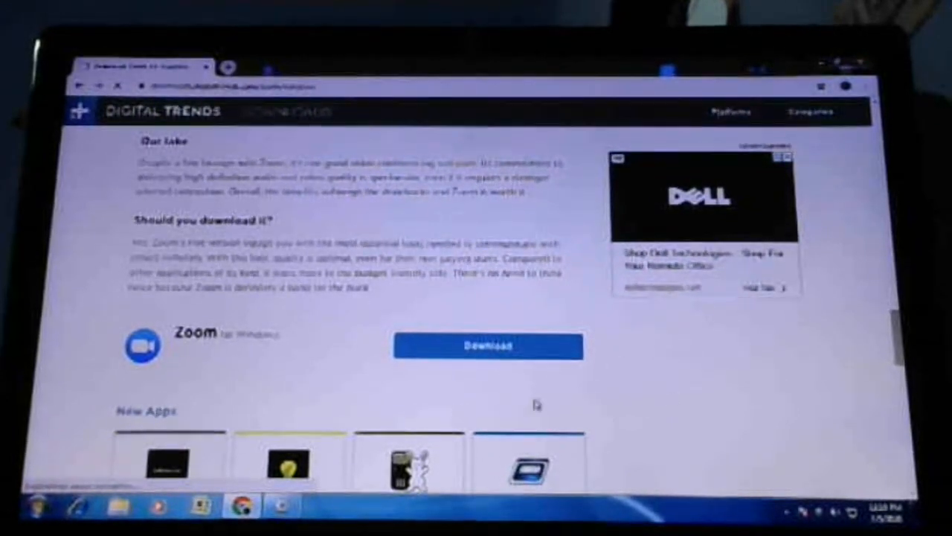
left_click(488, 345)
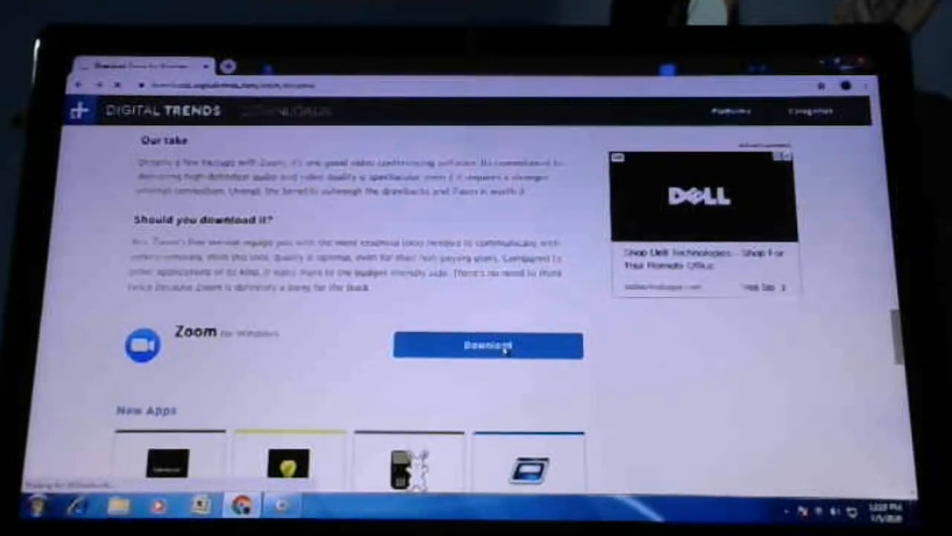
left_click(488, 347)
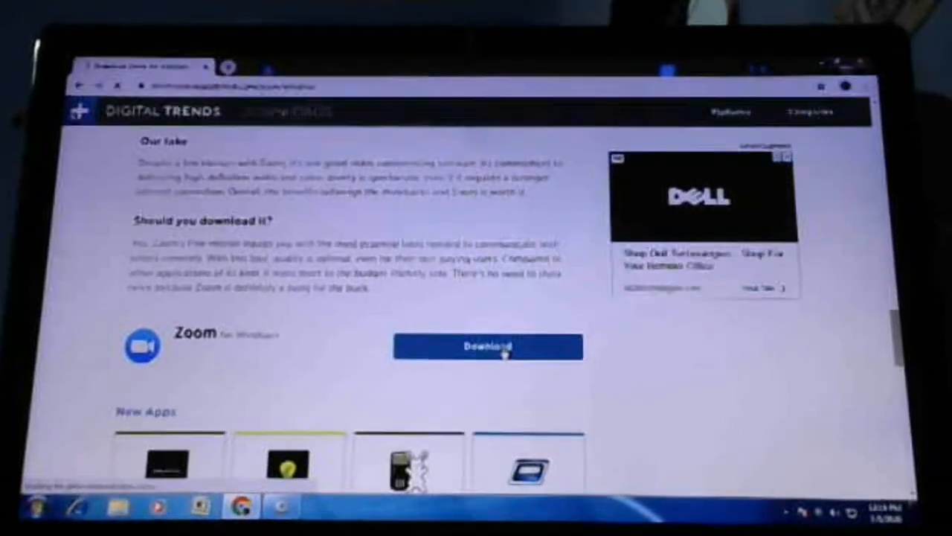
left_click(487, 346)
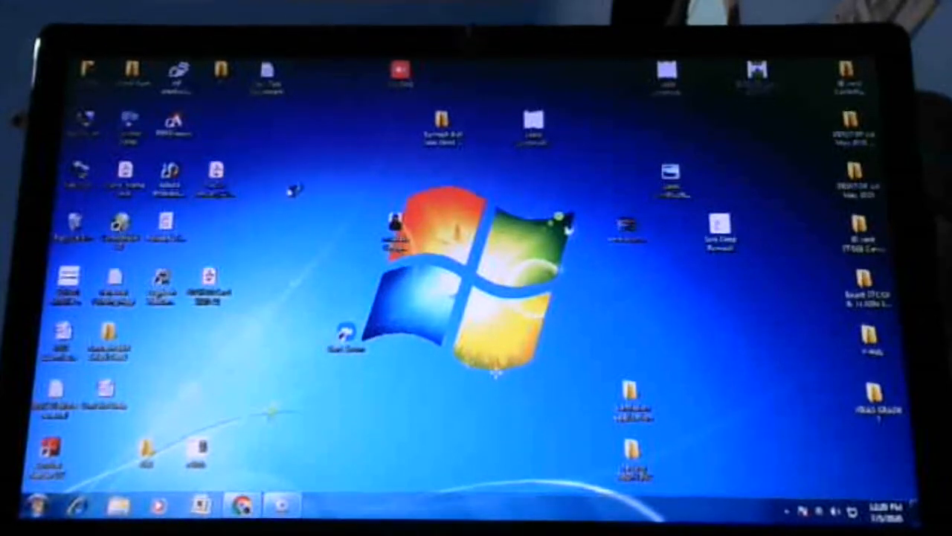
Run the downloaded Zoom installer from the Downloads folder and return to the desktop
left_click(119, 505)
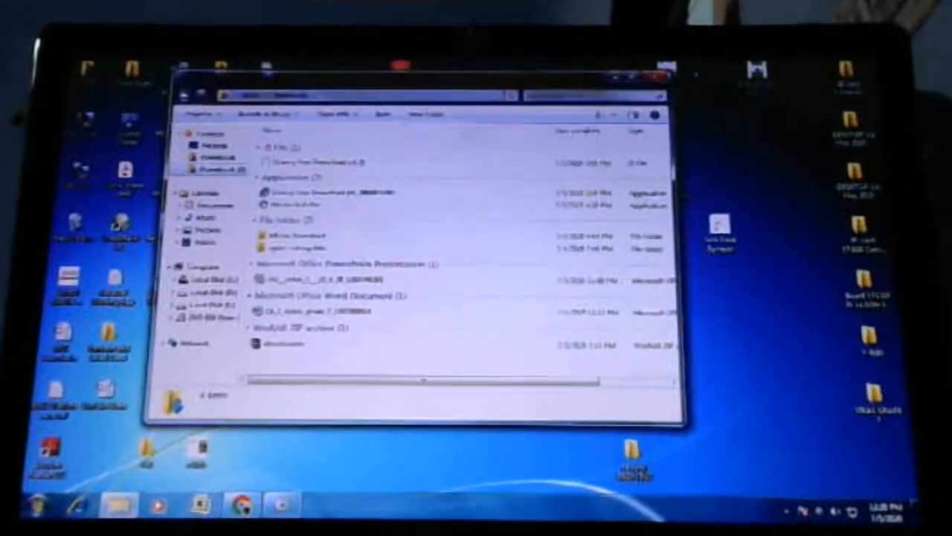
left_click(657, 76)
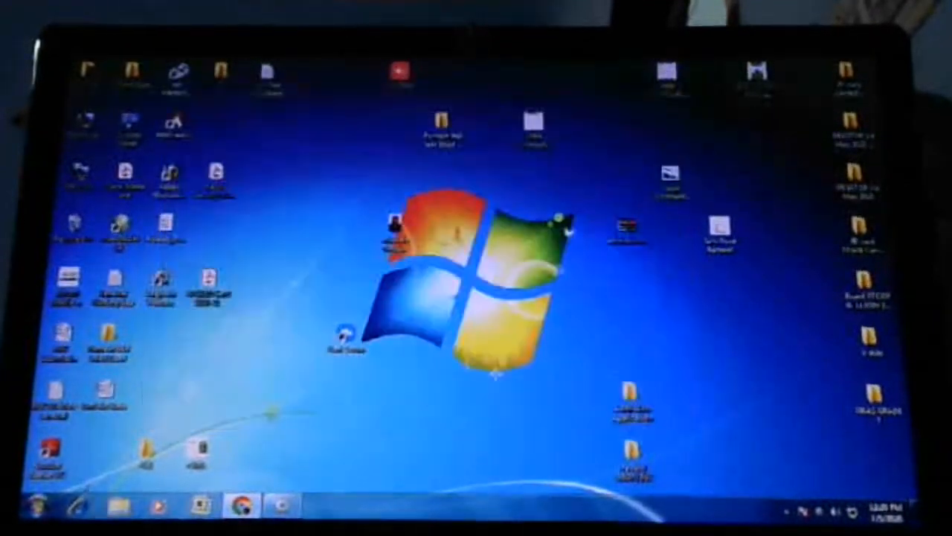
left_click(39, 504)
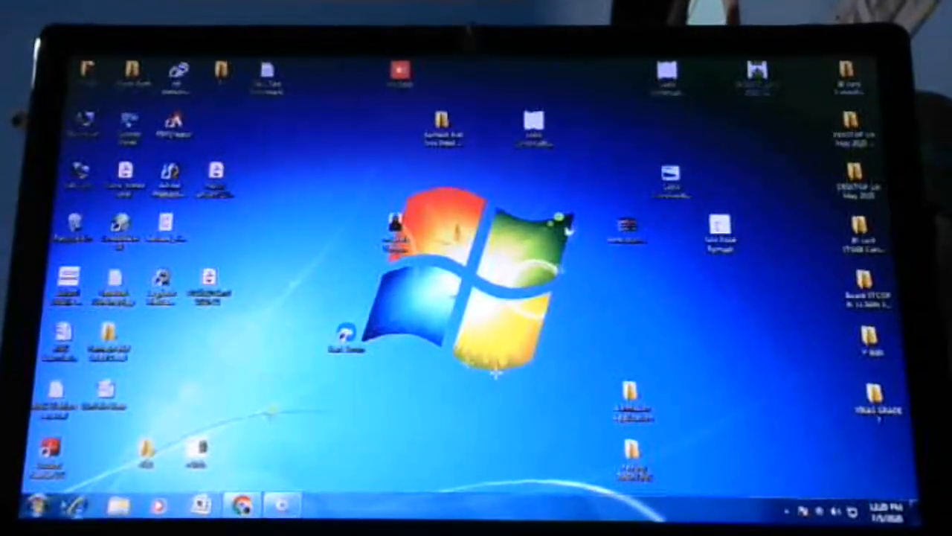
left_click(26, 508)
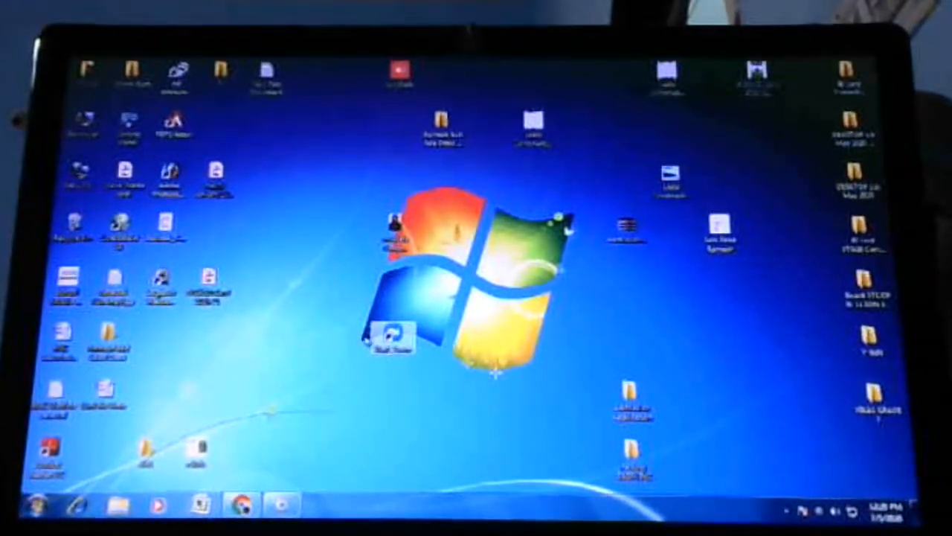
Move the Zoom shortcut into the left icon column and open the Join a Meeting form
left_click_drag(392, 338, 344, 393)
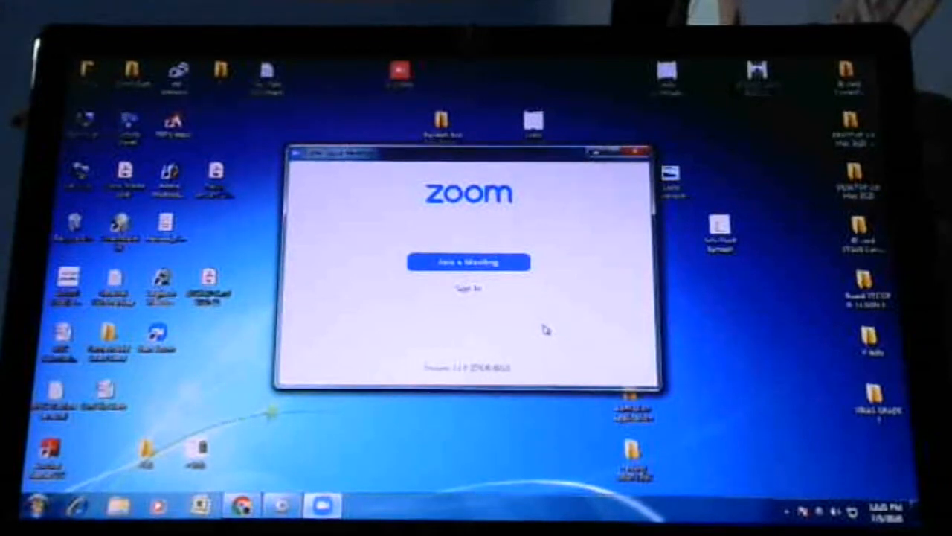
left_click(467, 262)
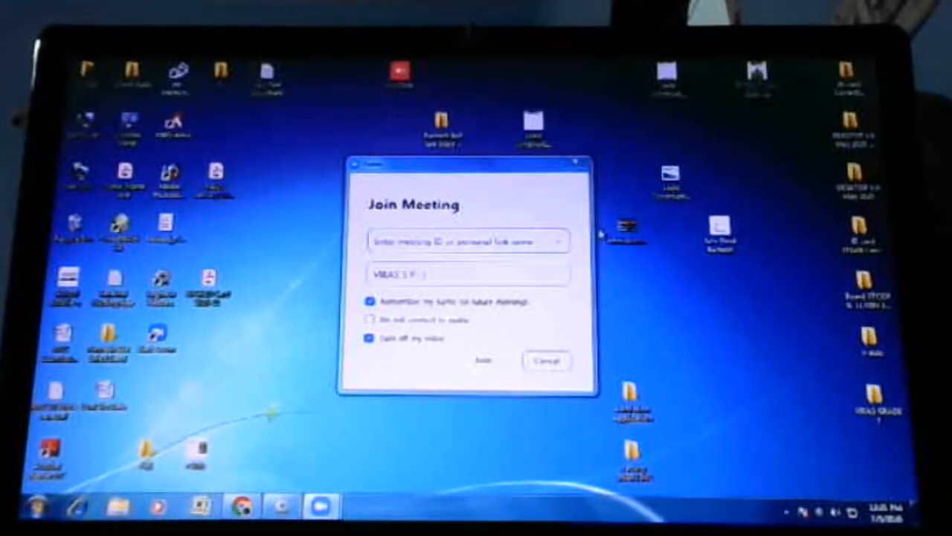
Enter a meeting ID and password, then cancel after the wrong-password error
left_click(467, 240)
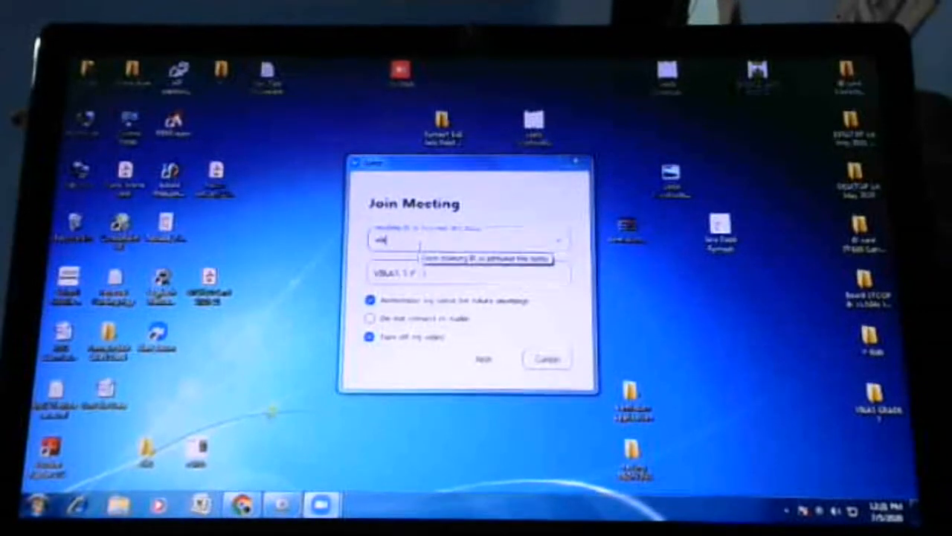
left_click(484, 359)
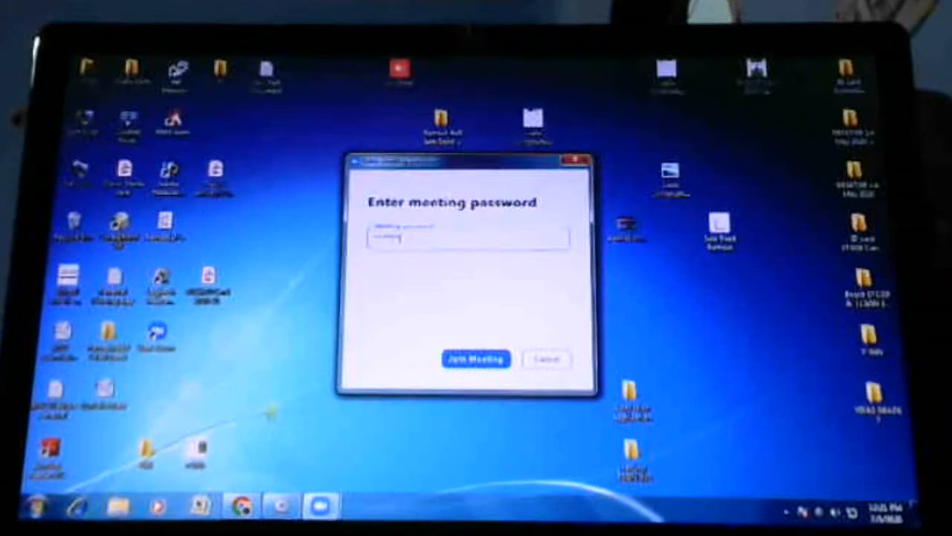
left_click(476, 358)
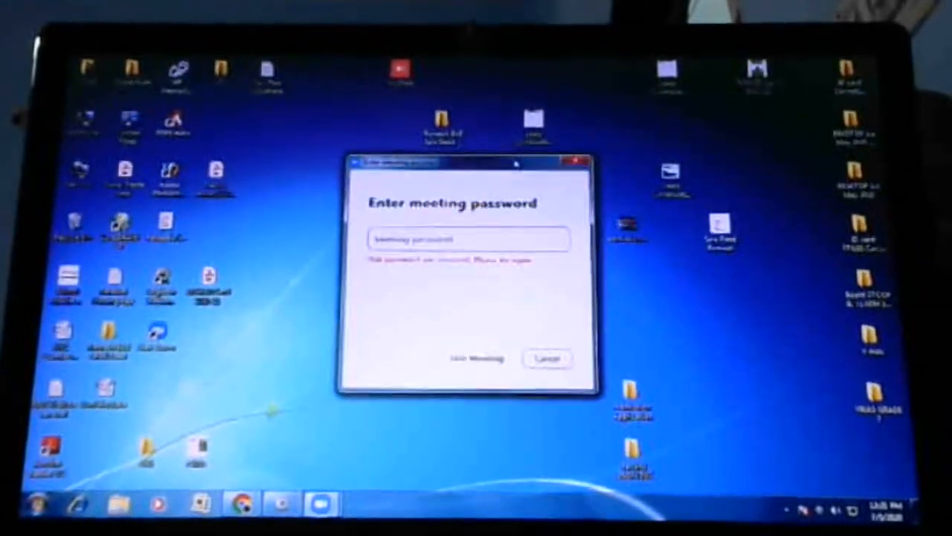
left_click(549, 357)
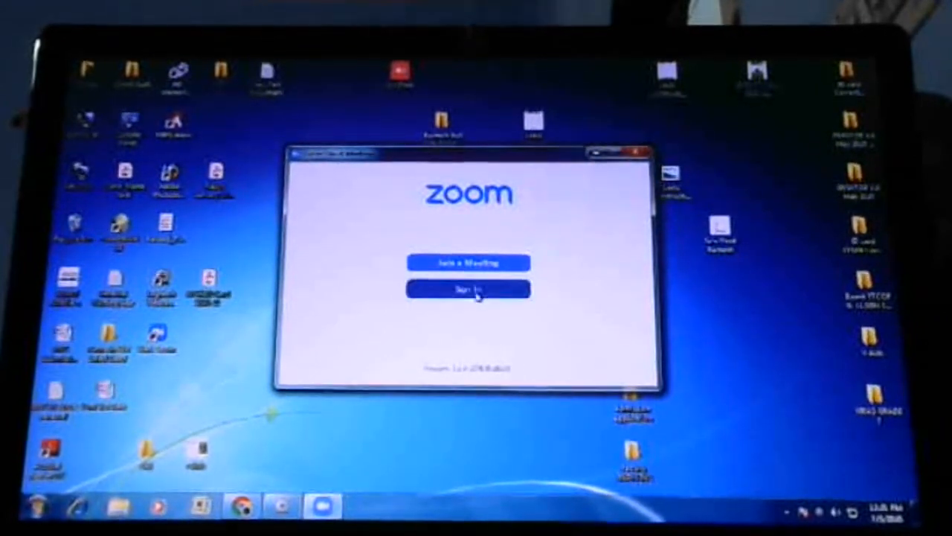
Open Zoom's Sign In screen, then close the Zoom window
left_click(468, 289)
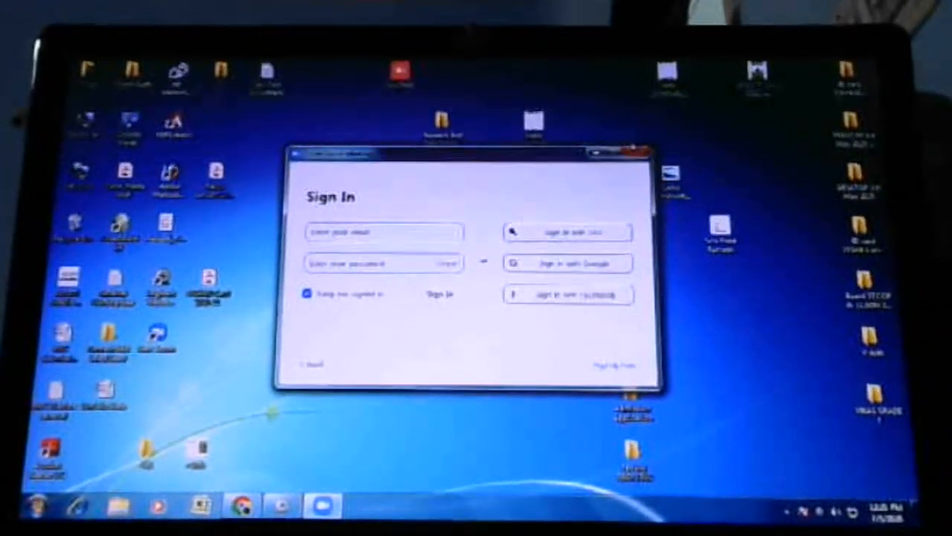
left_click(640, 154)
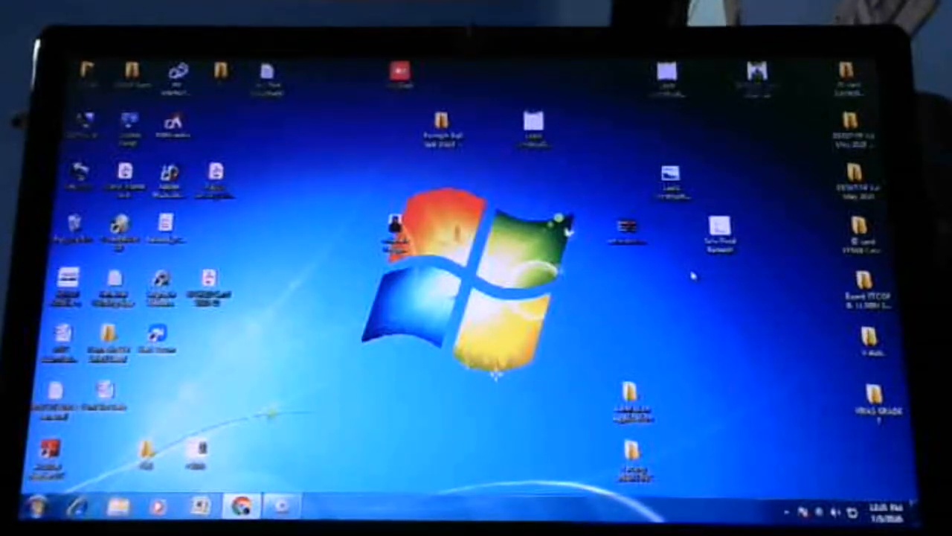